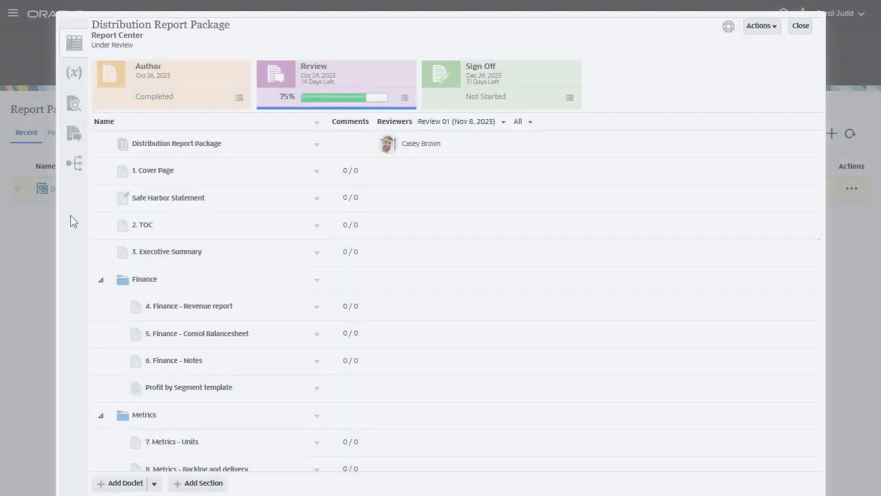
mouse_move(74, 162)
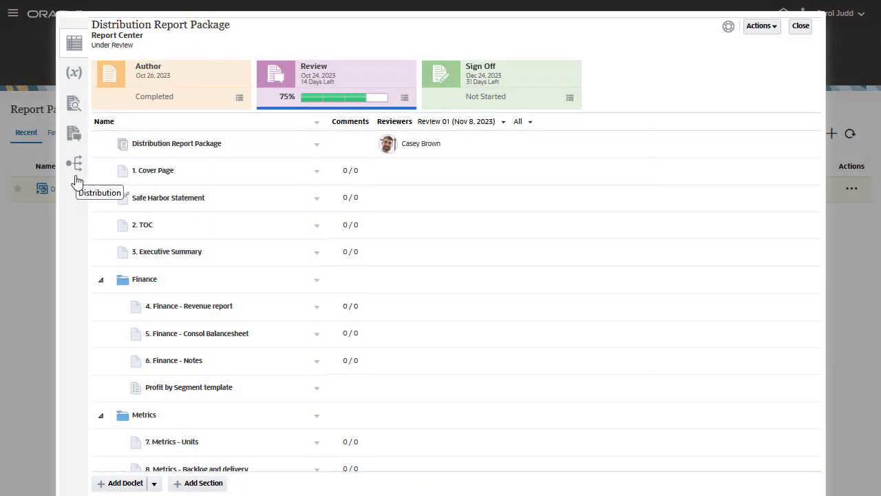
- Show the Distribution Manager for the Distribution Report Package, currently empty
left_click(75, 163)
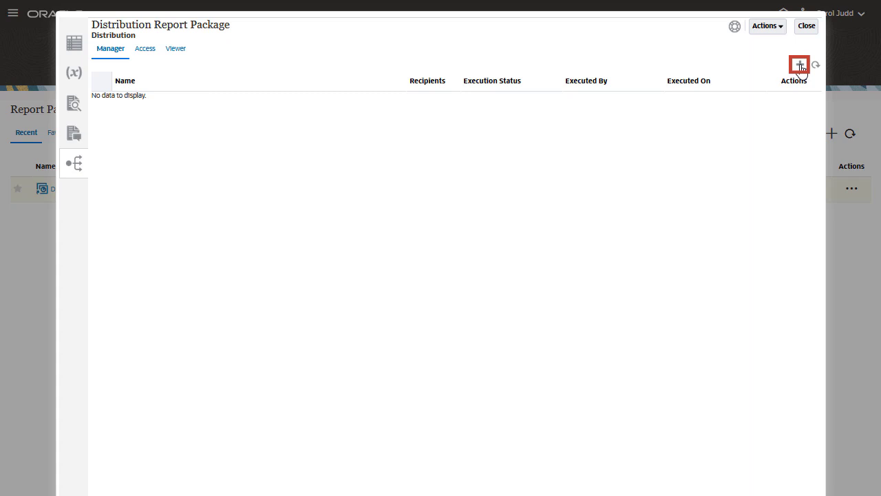
- Create a distribution named 'Weekly Distribution' with weekly description, rollover count 5, subject and message
left_click(798, 66)
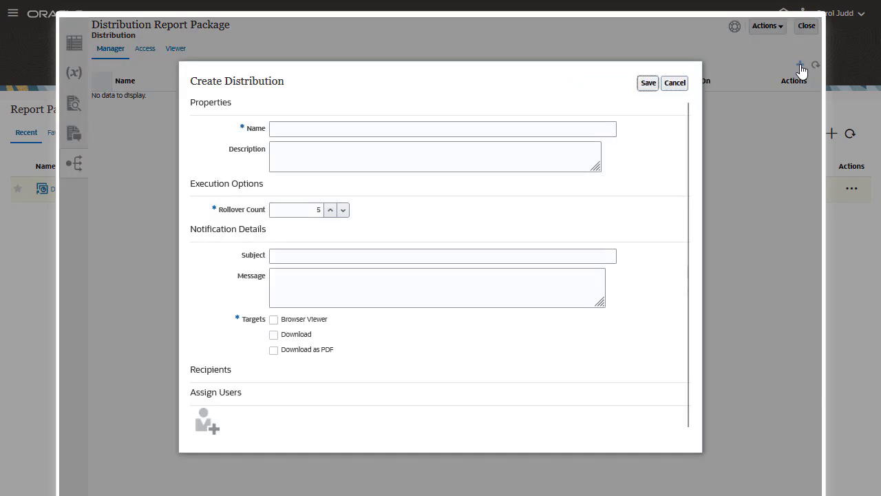
type("Weekly Distribution")
type("The report package is distributed weekly.")
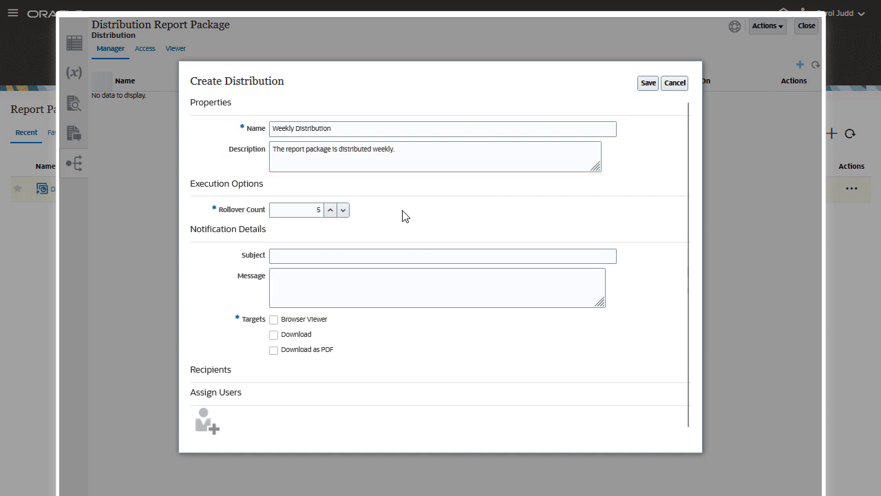
left_click(296, 209)
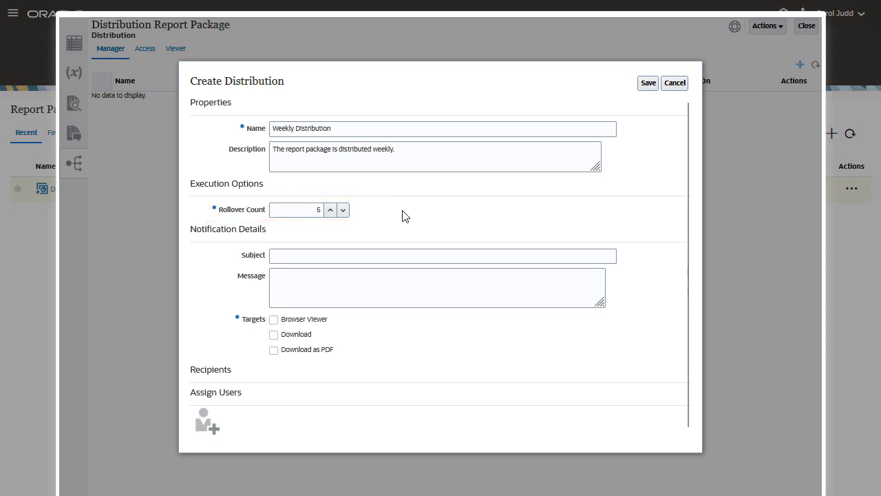
left_click(296, 209)
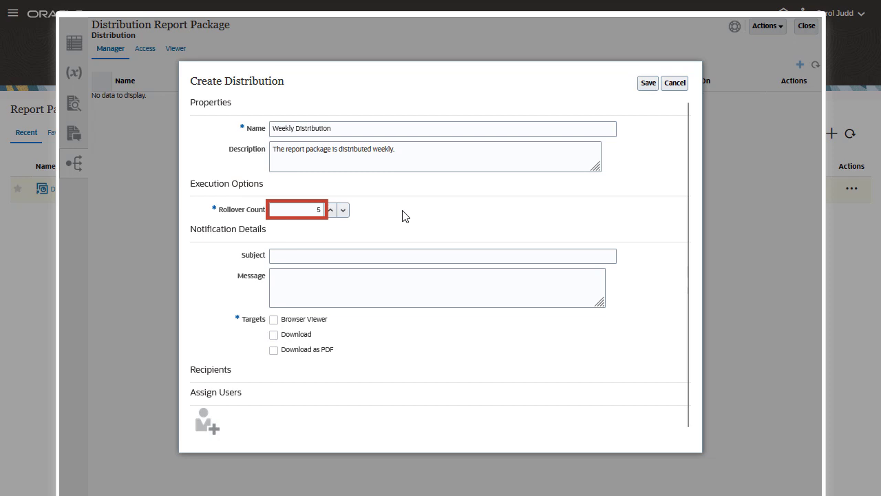
left_click(444, 254)
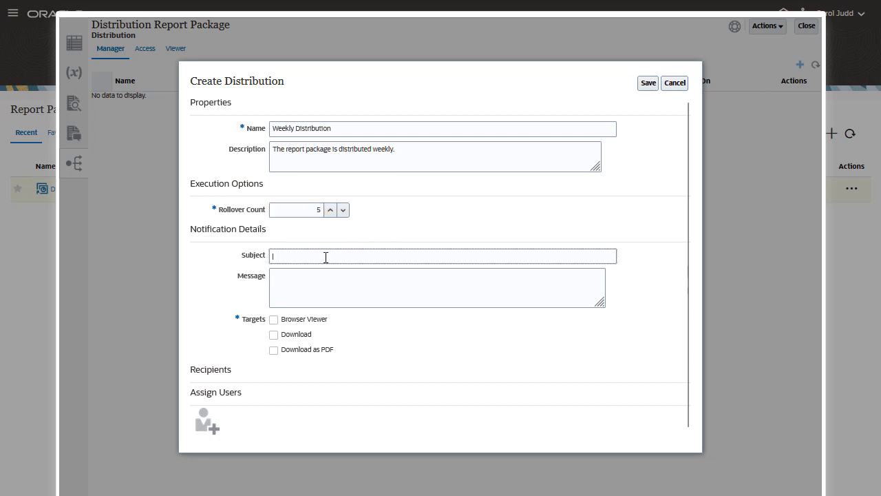
type("This is the weekly distribution of the report package.")
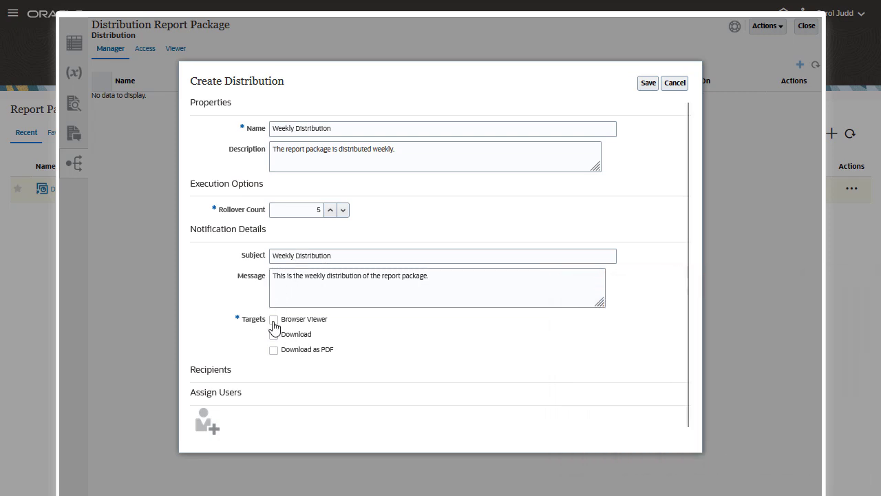
left_click(274, 320)
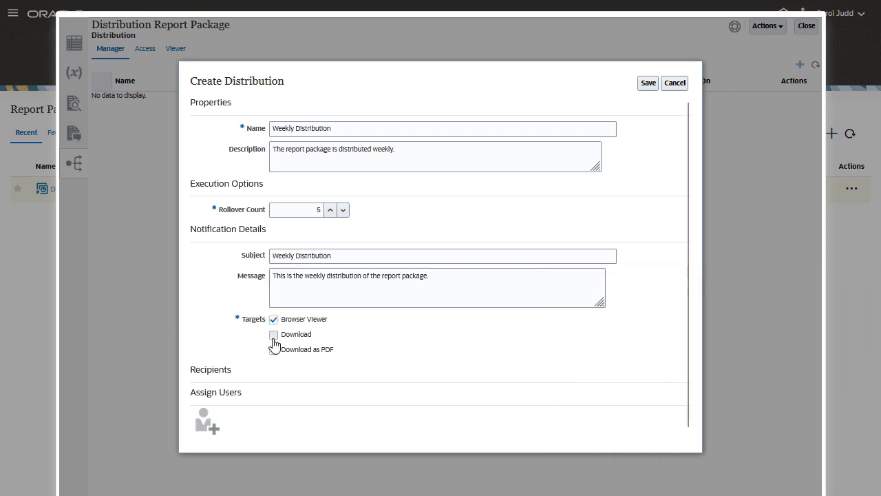
left_click(272, 335)
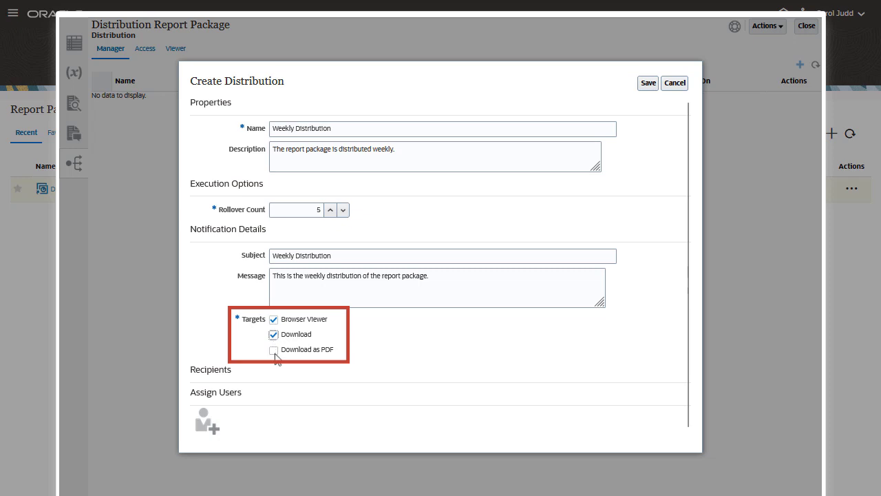
left_click(274, 349)
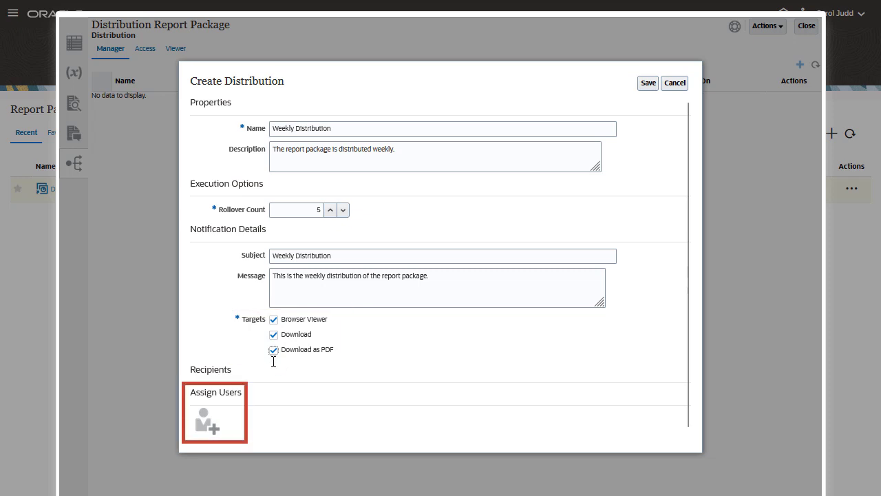
left_click(206, 420)
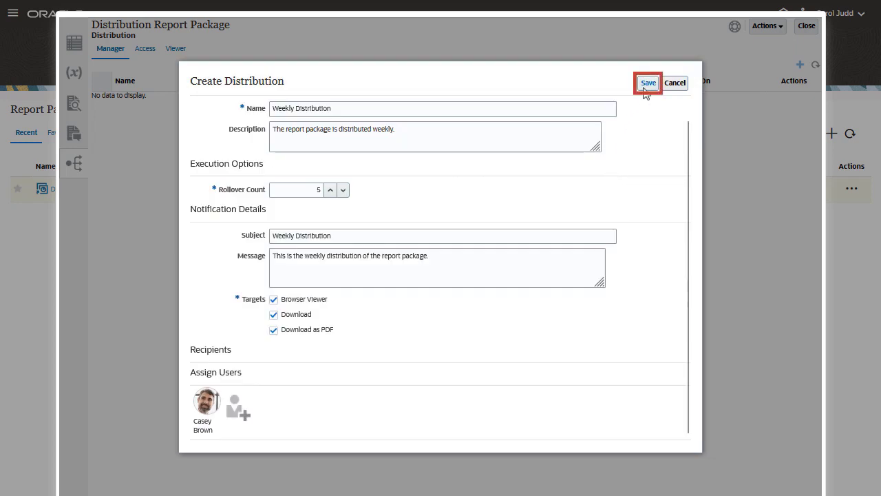
left_click(647, 83)
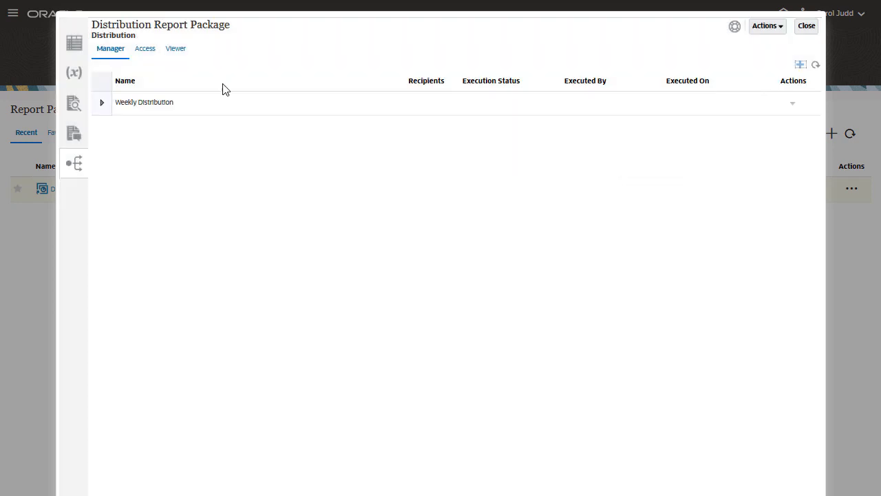
- Switch the distribution's Report Access from the access settings to Limited
left_click(144, 48)
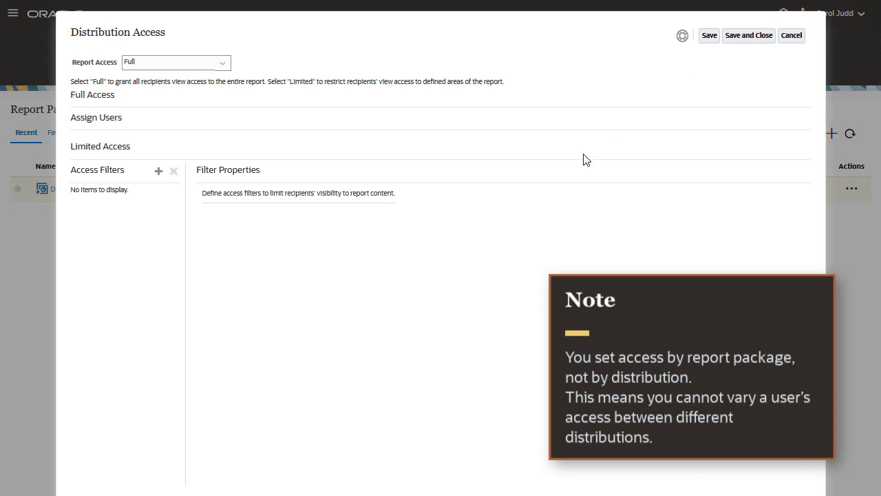
mouse_move(304, 91)
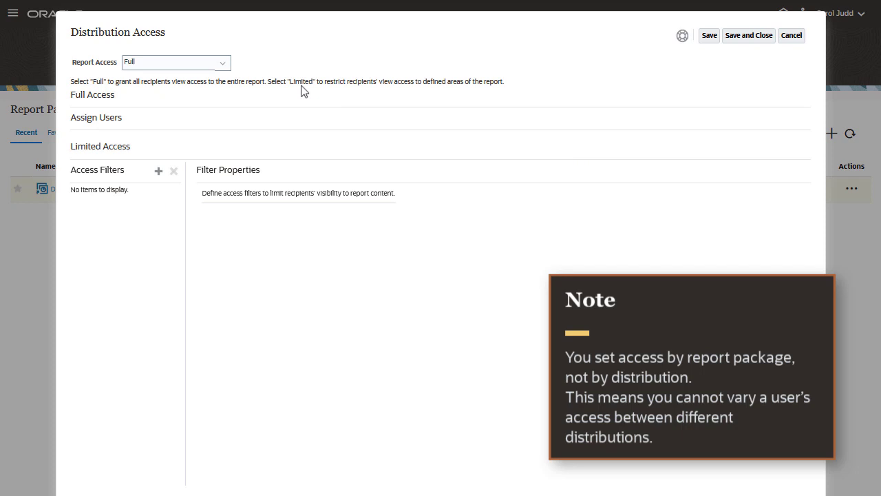
left_click(176, 64)
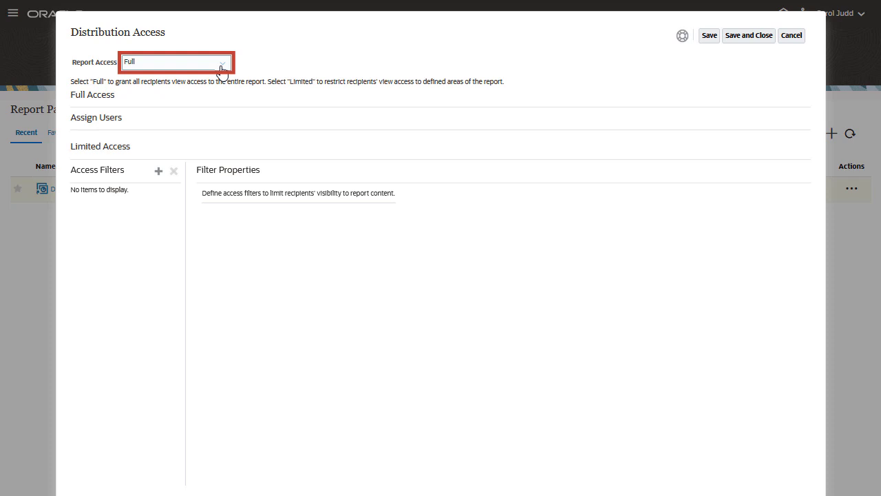
left_click(176, 62)
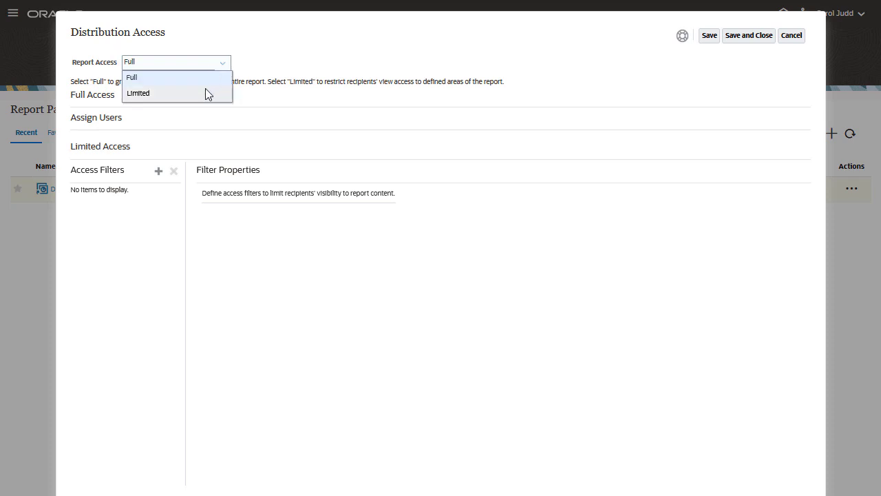
left_click(138, 94)
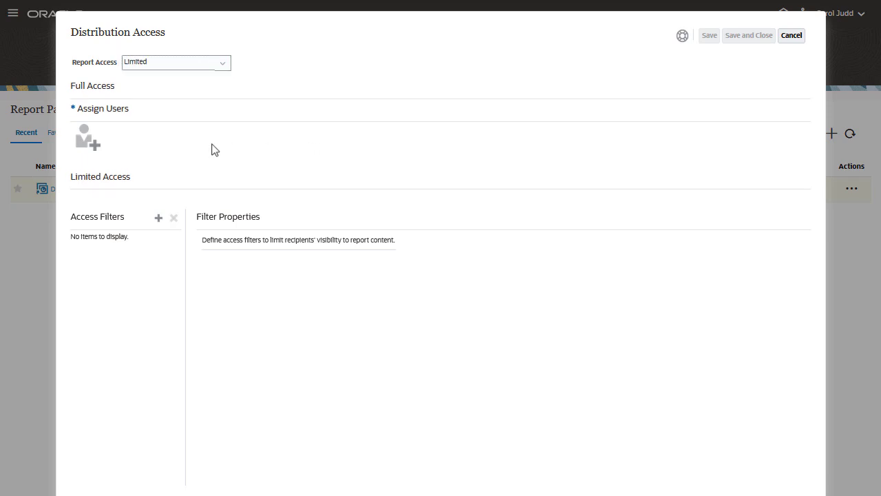
left_click(88, 138)
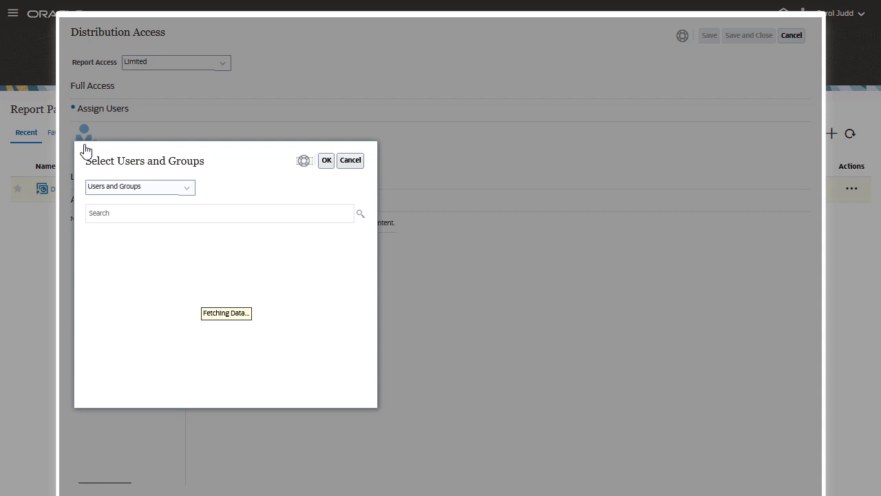
type("casey")
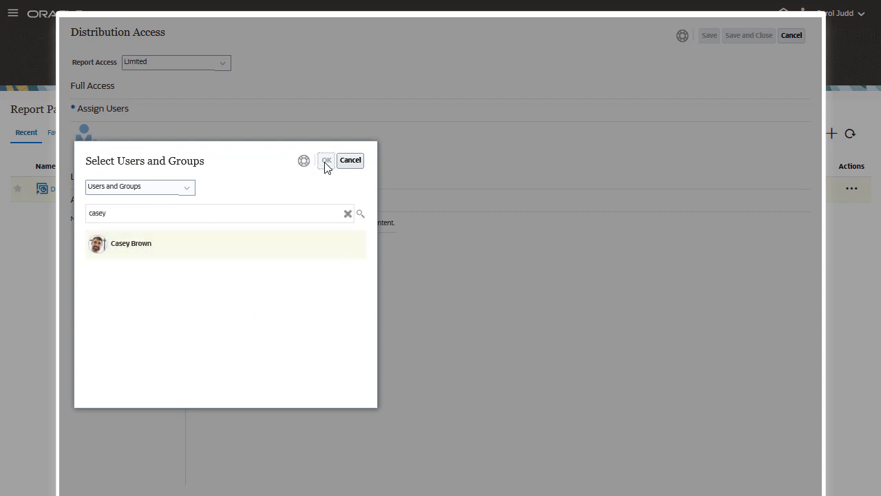
left_click(325, 159)
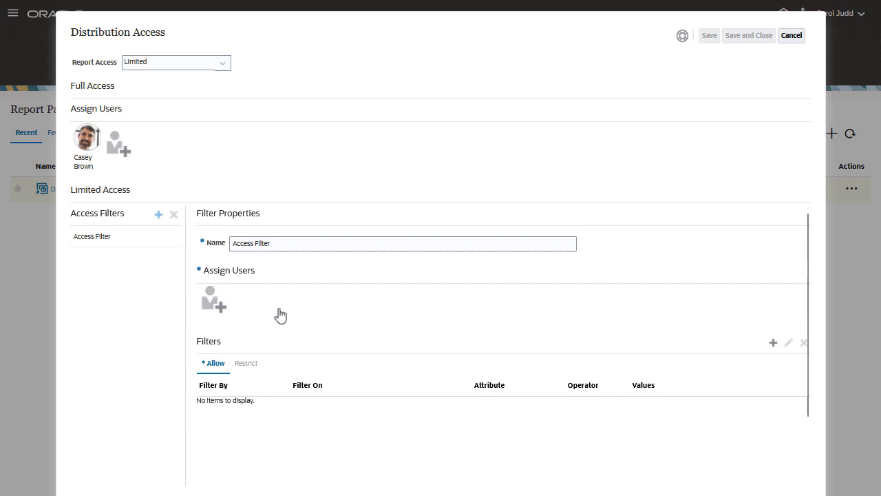
left_click(215, 299)
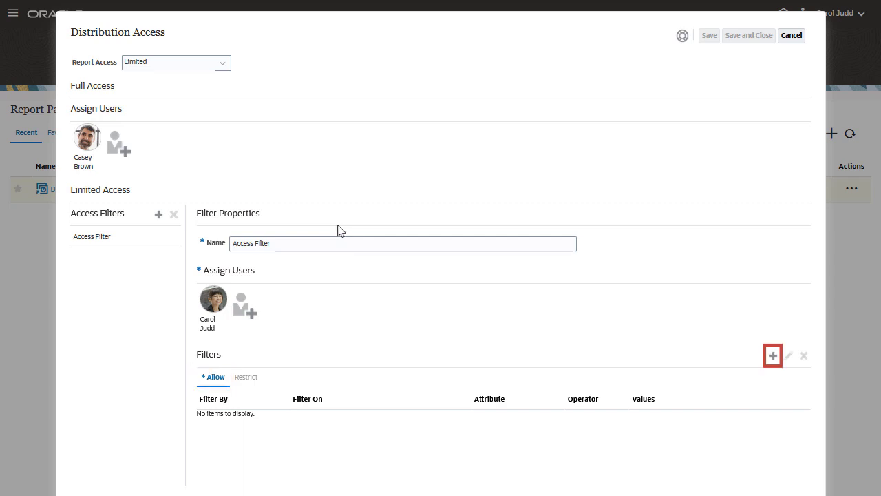
- Add an allow item by Report Package Structure selecting the Finance section
left_click(772, 355)
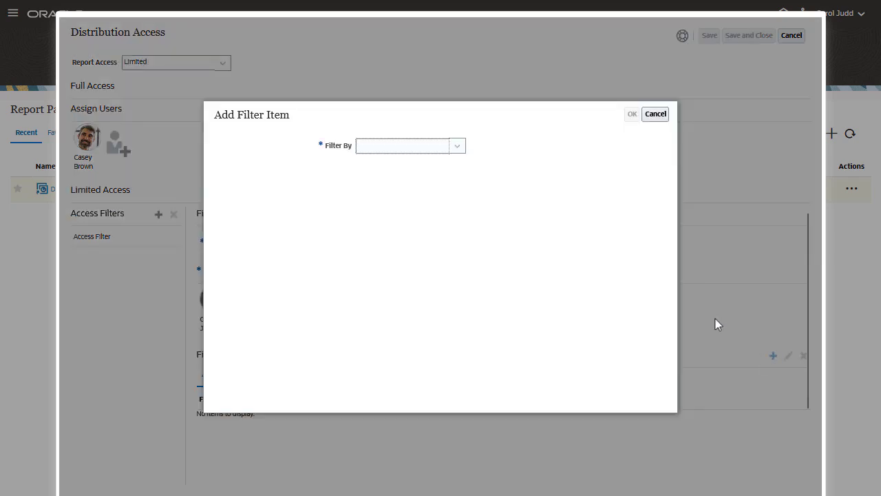
left_click(457, 146)
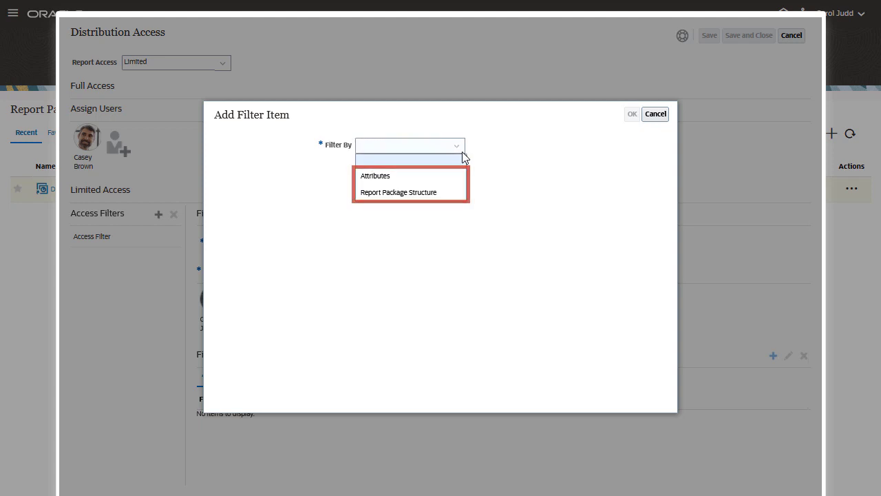
left_click(398, 193)
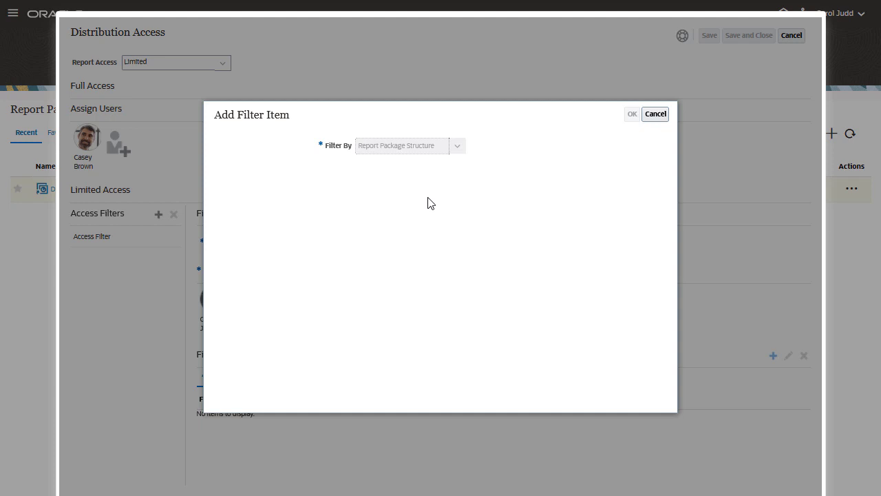
left_click(411, 146)
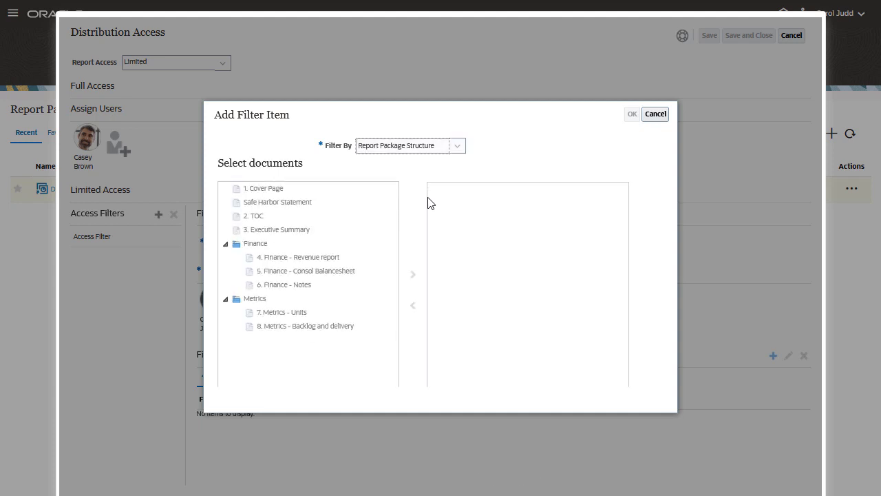
left_click(254, 242)
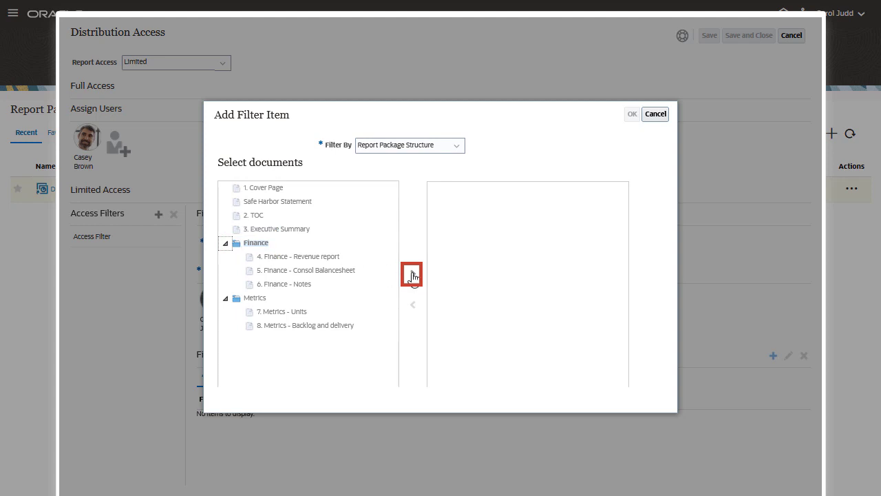
left_click(413, 274)
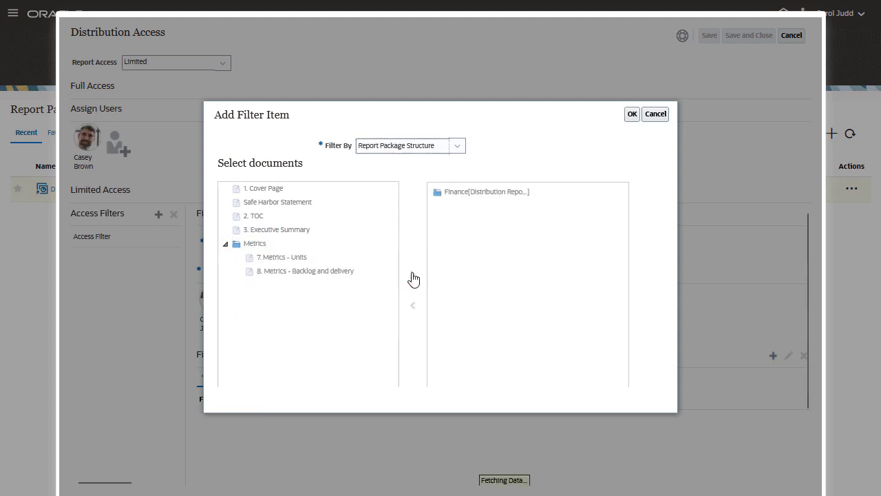
left_click(484, 191)
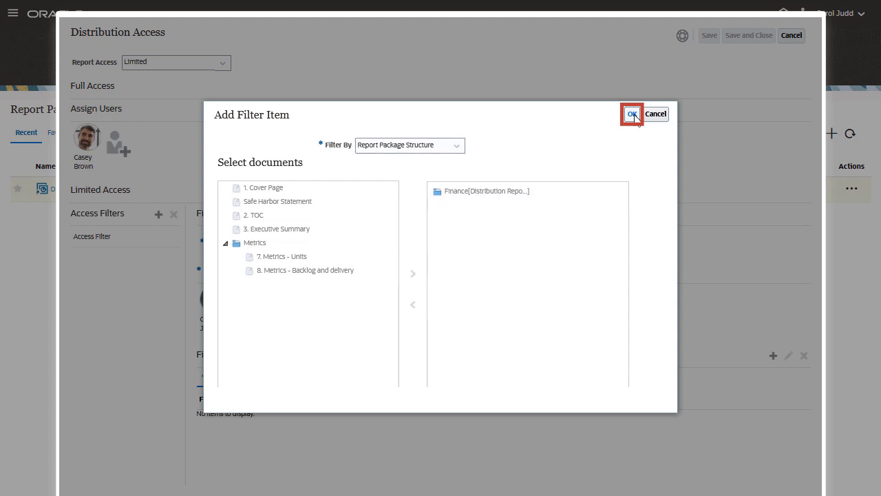
left_click(630, 113)
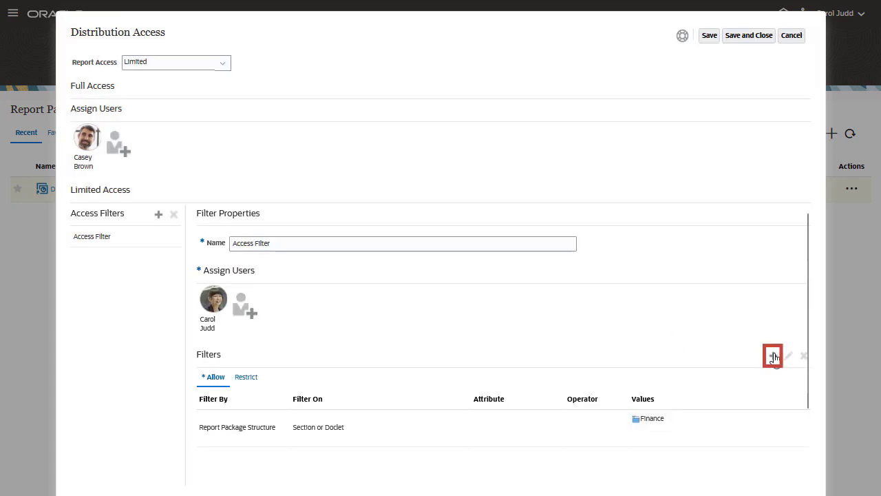
- Add an allow item by Attributes: Doclet Name contains 'Units'
left_click(772, 355)
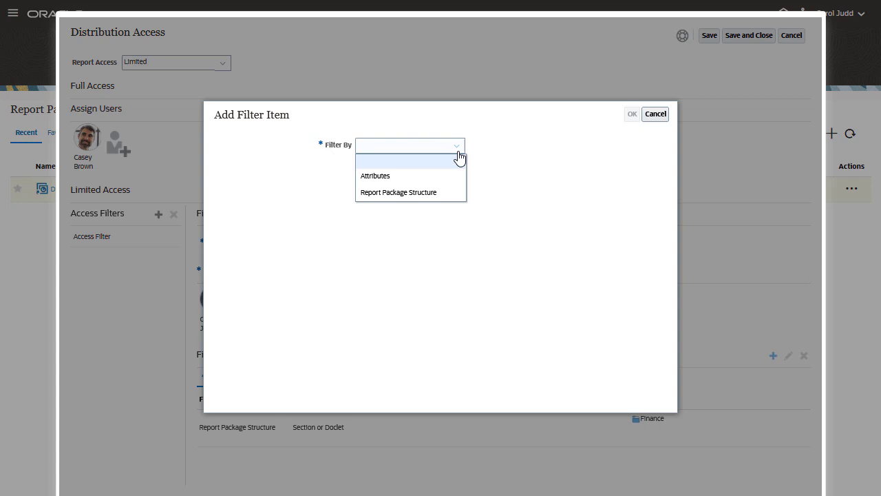
left_click(374, 175)
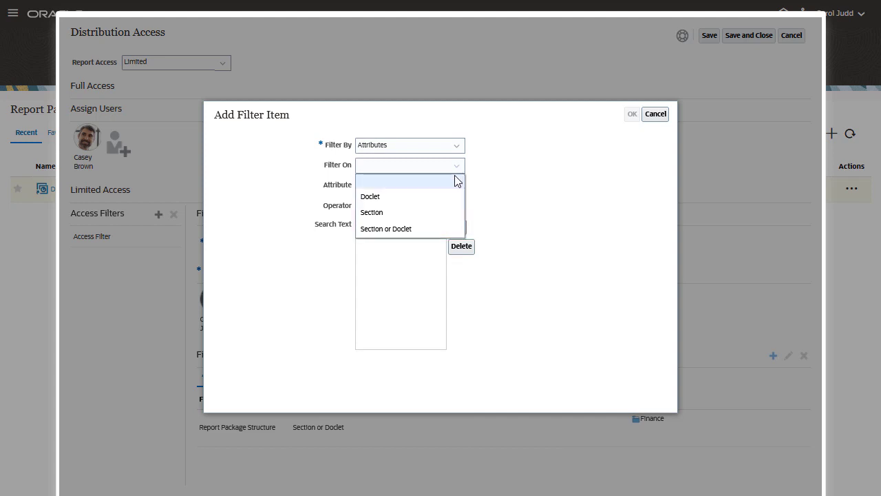
left_click(370, 196)
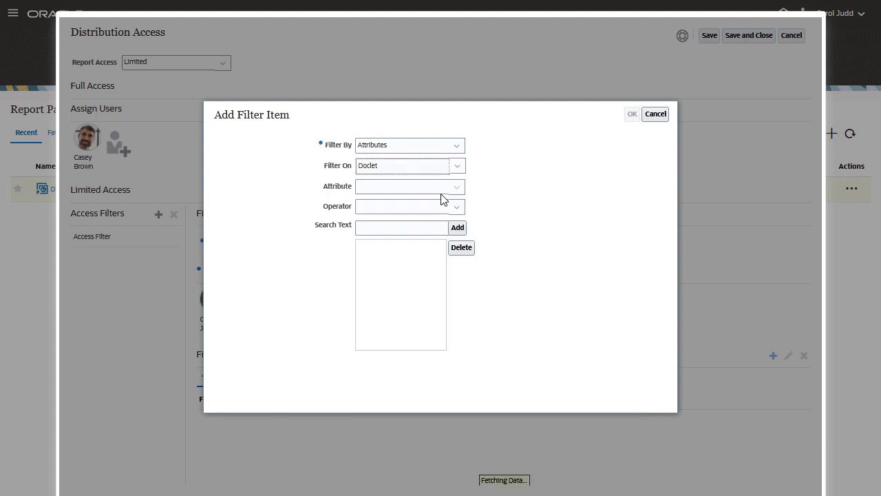
left_click(410, 186)
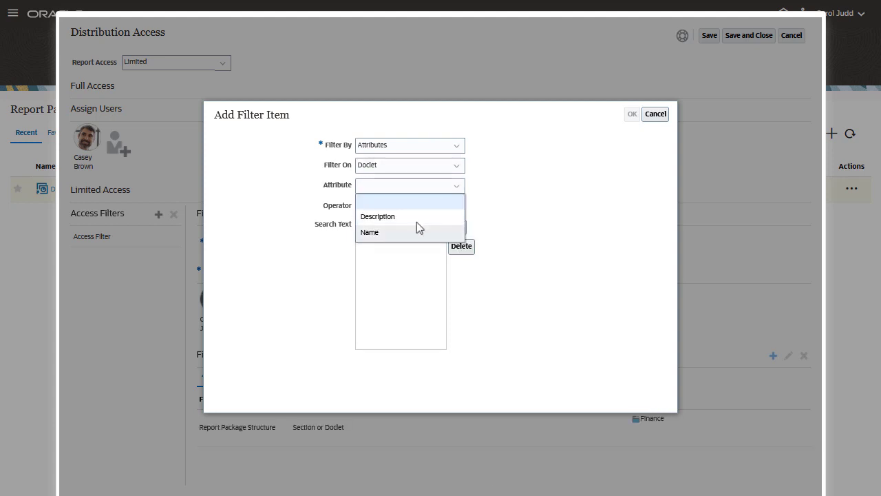
left_click(369, 231)
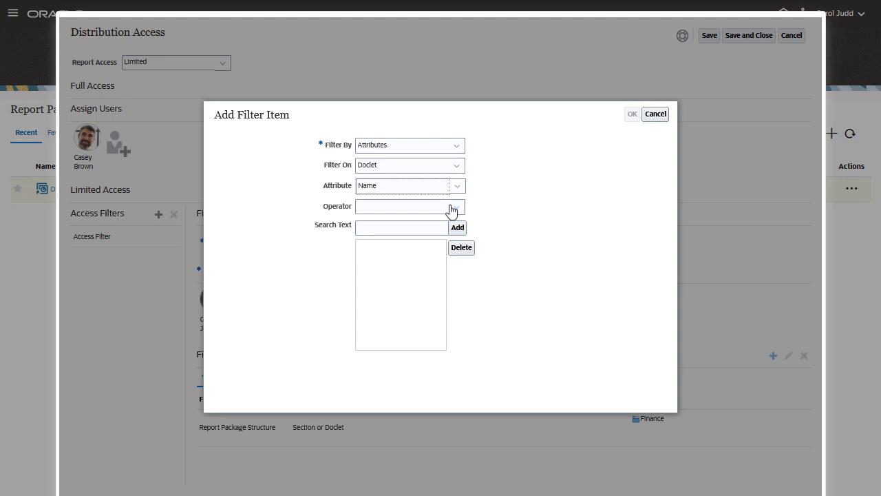
left_click(410, 206)
type("Units")
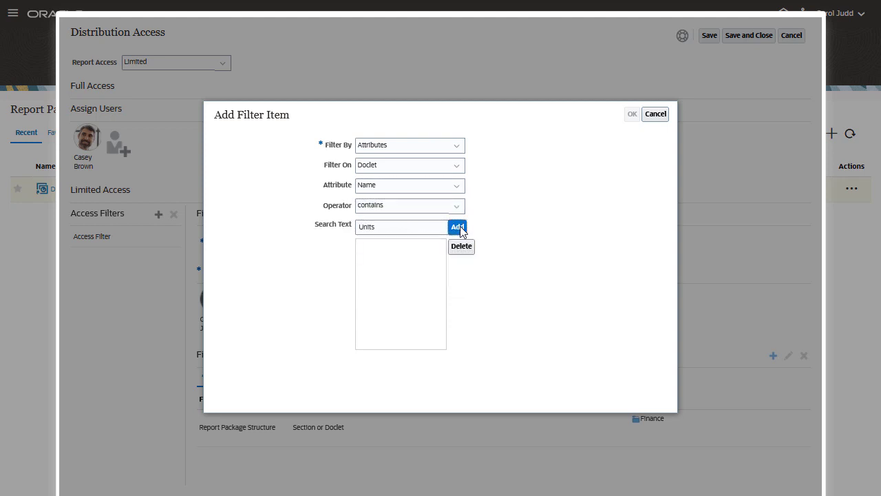
left_click(457, 226)
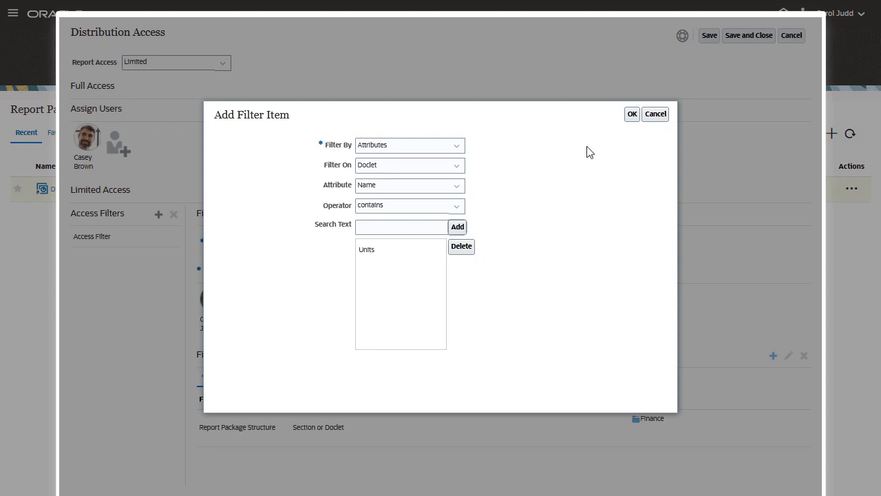
left_click(630, 113)
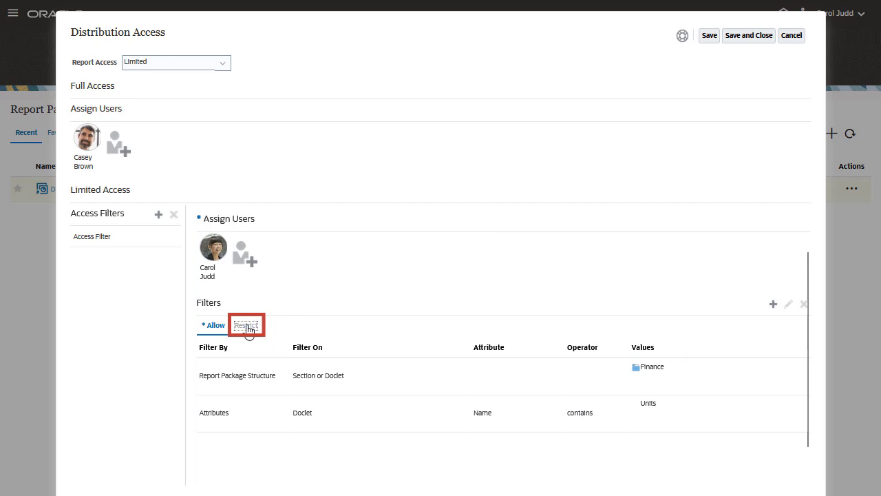
- Add a restrict item by Attributes: Doclet Name contains 'Notes'
left_click(245, 325)
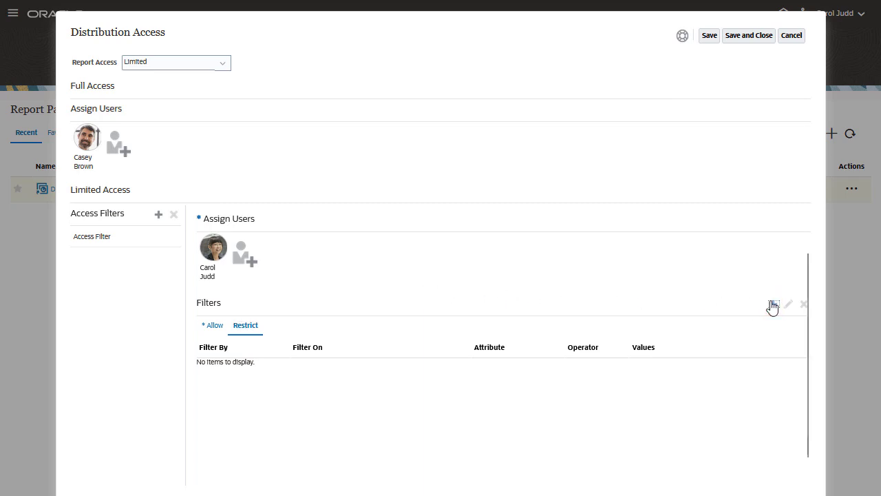
left_click(772, 304)
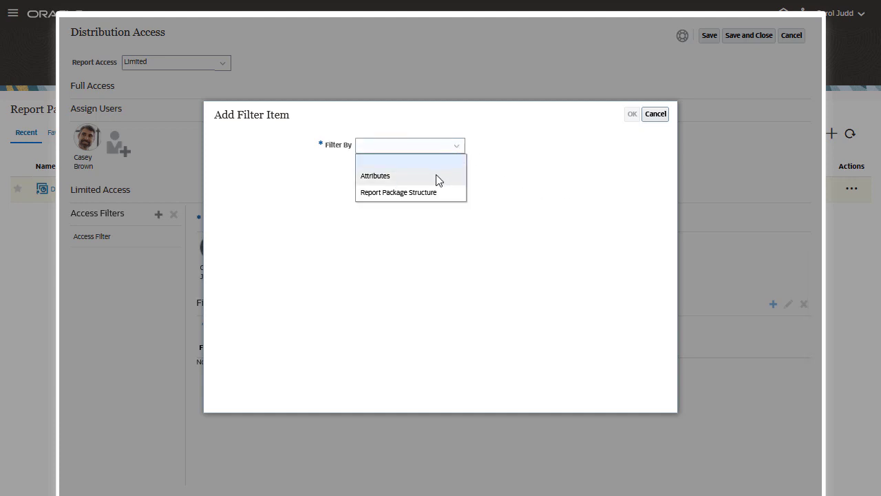
left_click(374, 175)
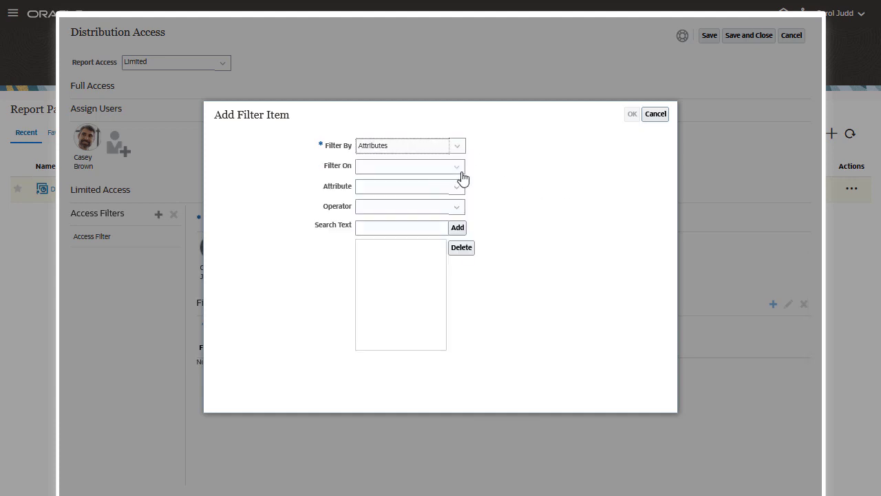
left_click(410, 165)
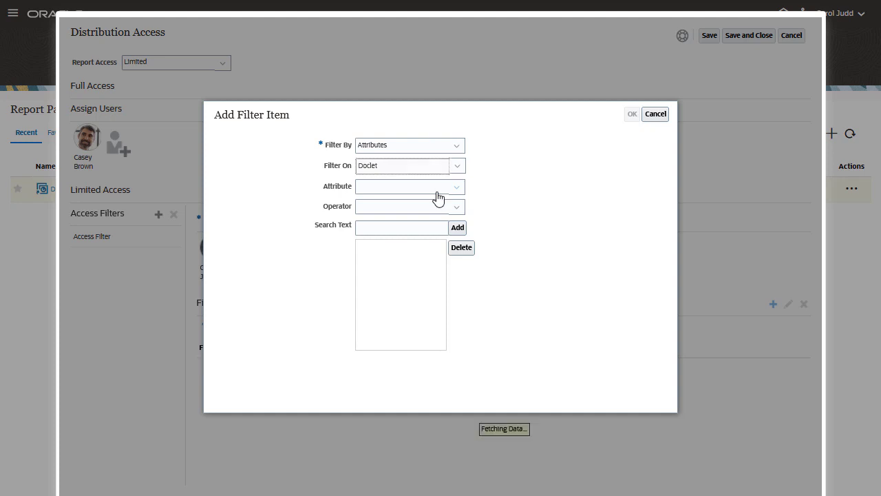
left_click(410, 185)
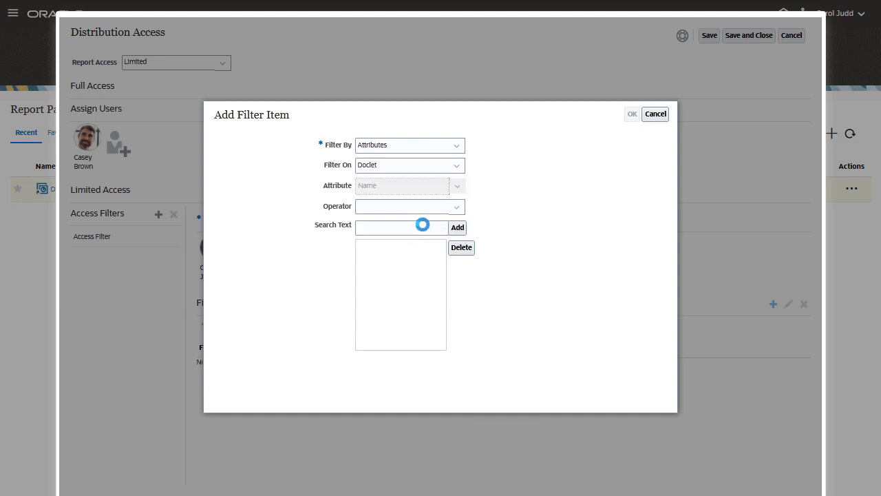
left_click(456, 206)
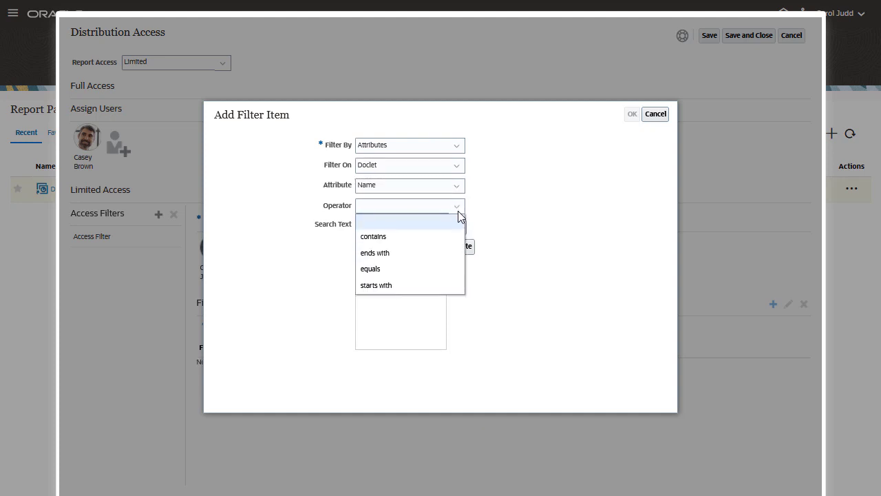
left_click(373, 237)
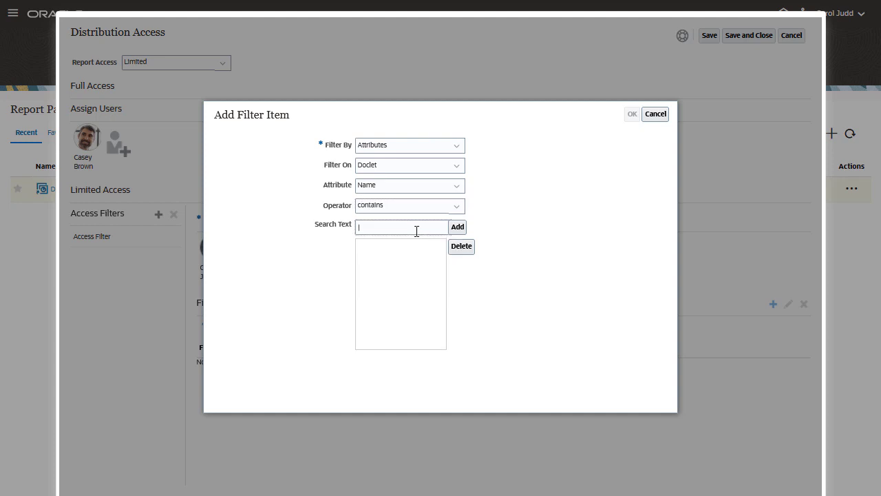
type("Notes")
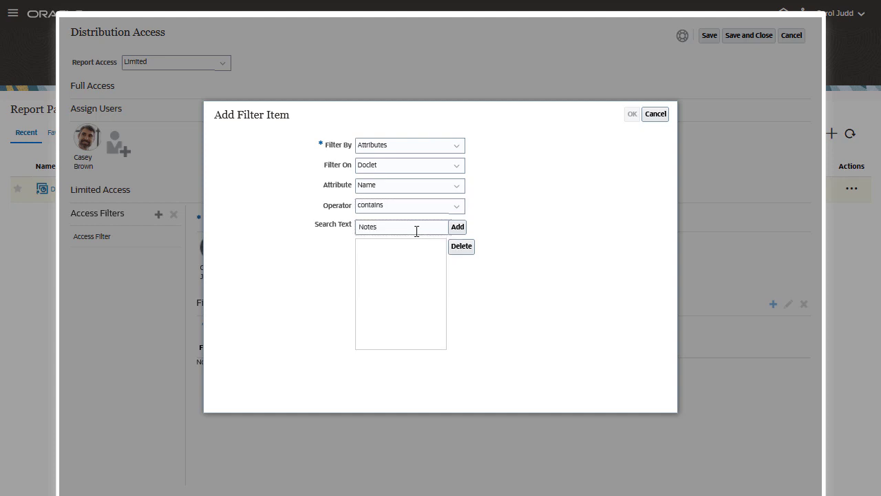
mouse_move(457, 225)
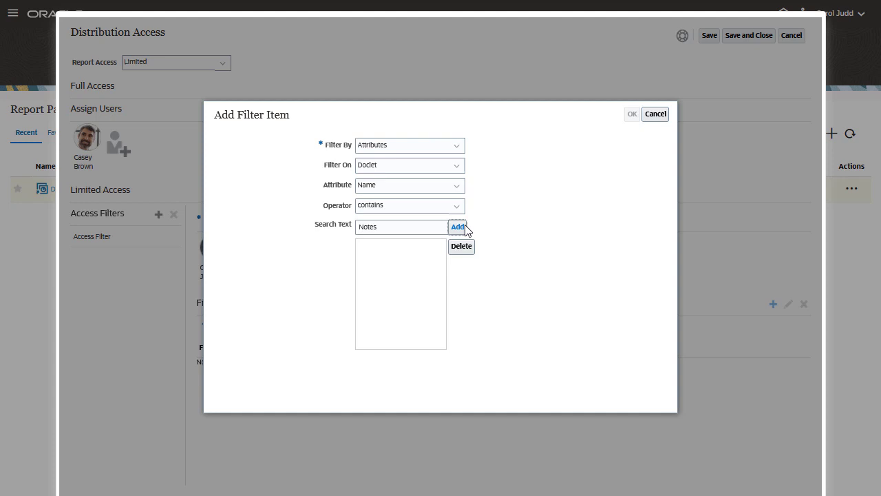
left_click(457, 225)
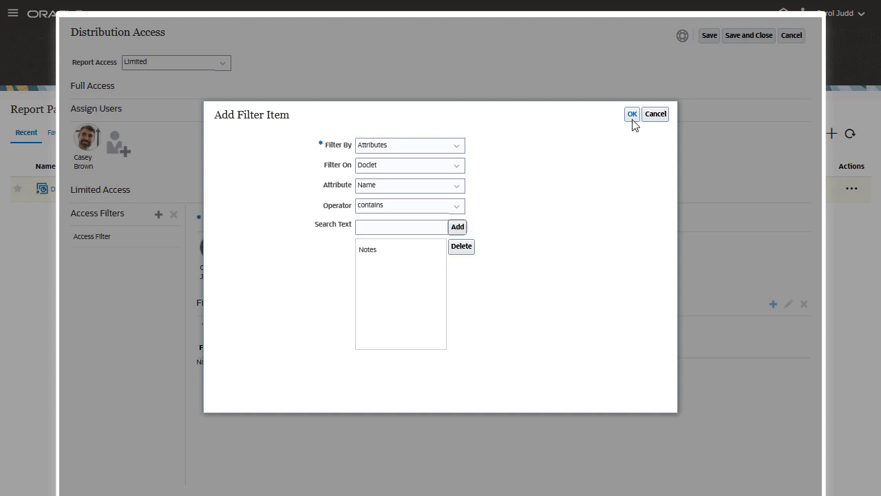
left_click(630, 113)
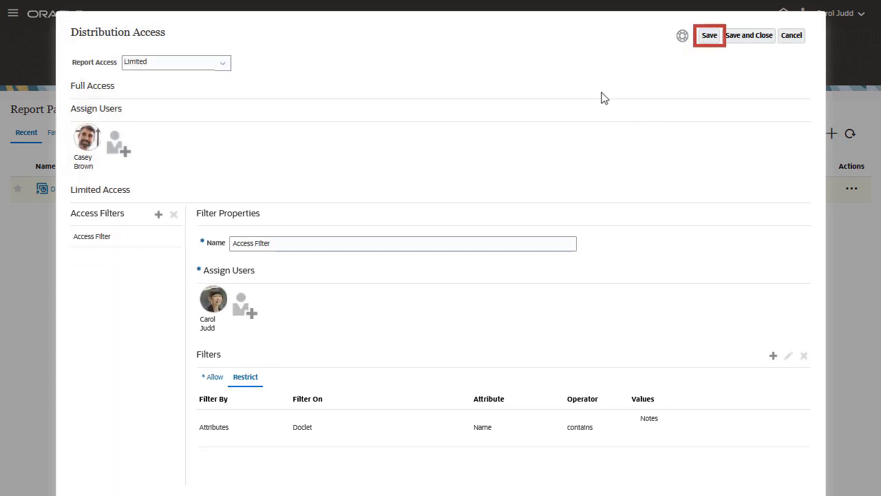
- Save the access settings, run Weekly Distribution and acknowledge the submitted notice
left_click(709, 36)
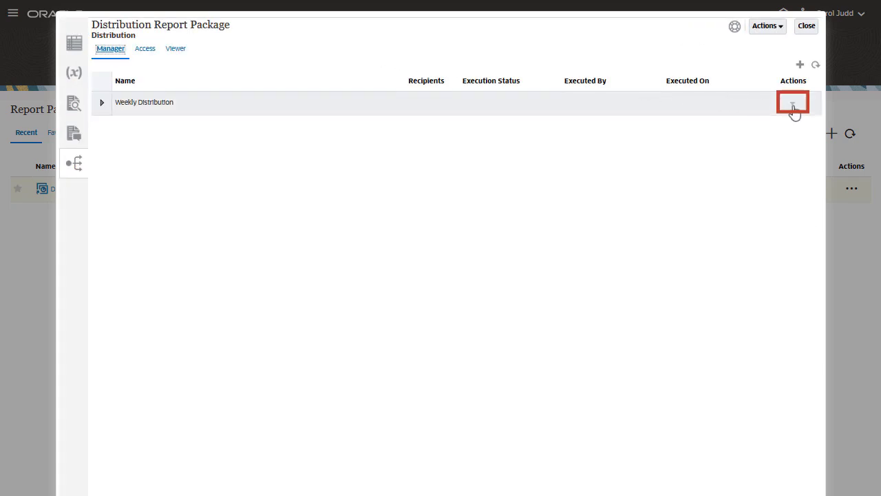
left_click(793, 102)
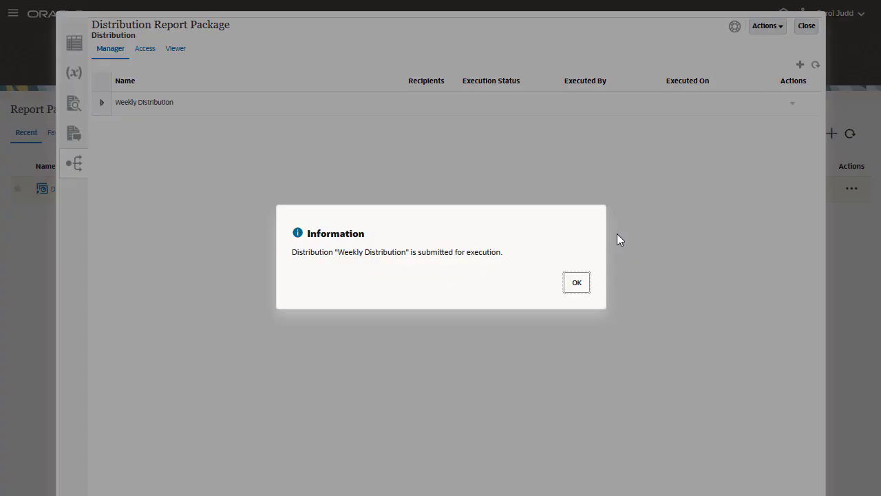
left_click(575, 282)
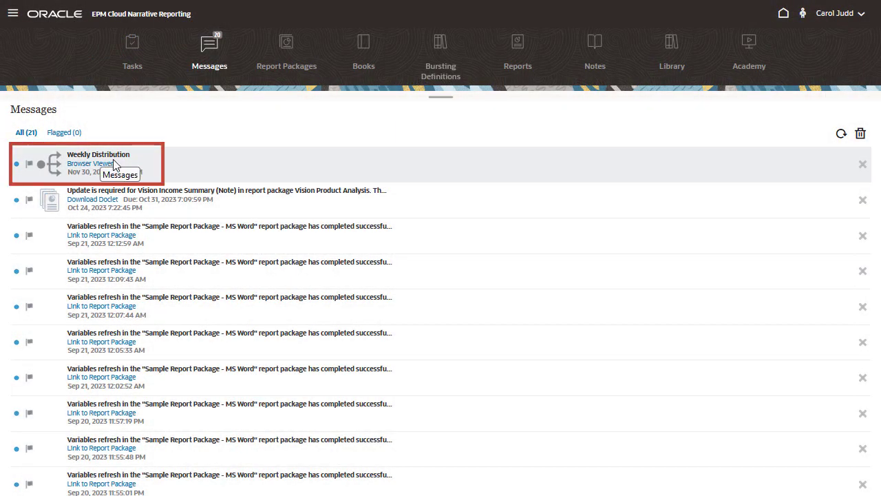
- Open the Weekly Distribution output in the browser viewer showing the Vision Corporation cover
left_click(88, 163)
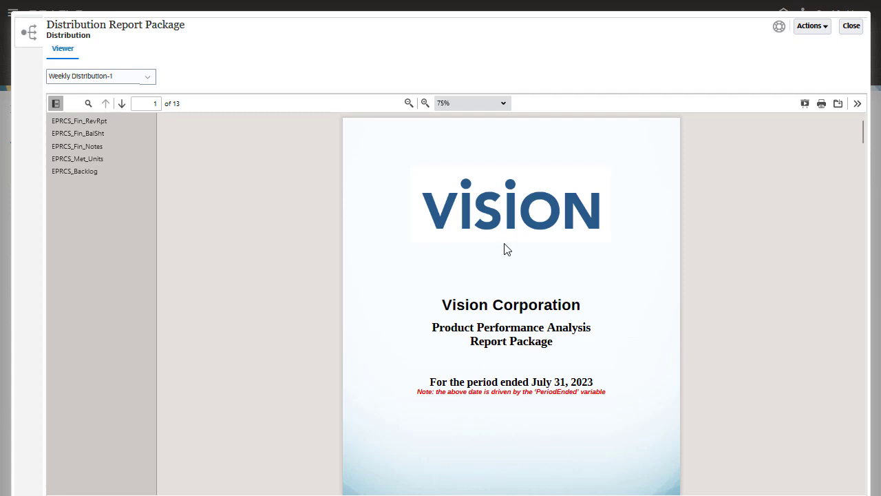